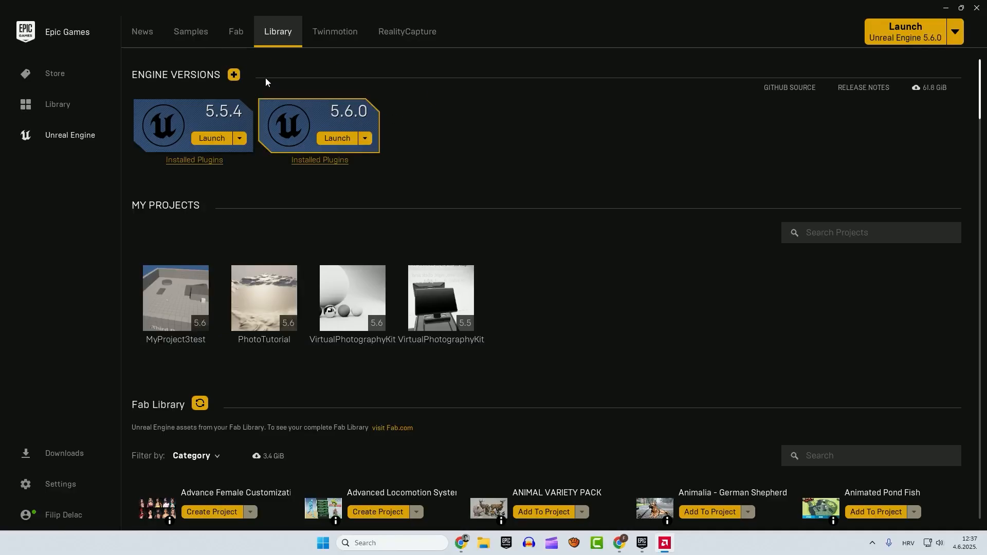
- Tick MetaHuman Creator Core Data in the 5.6.0 installation options and apply the change
left_click(233, 74)
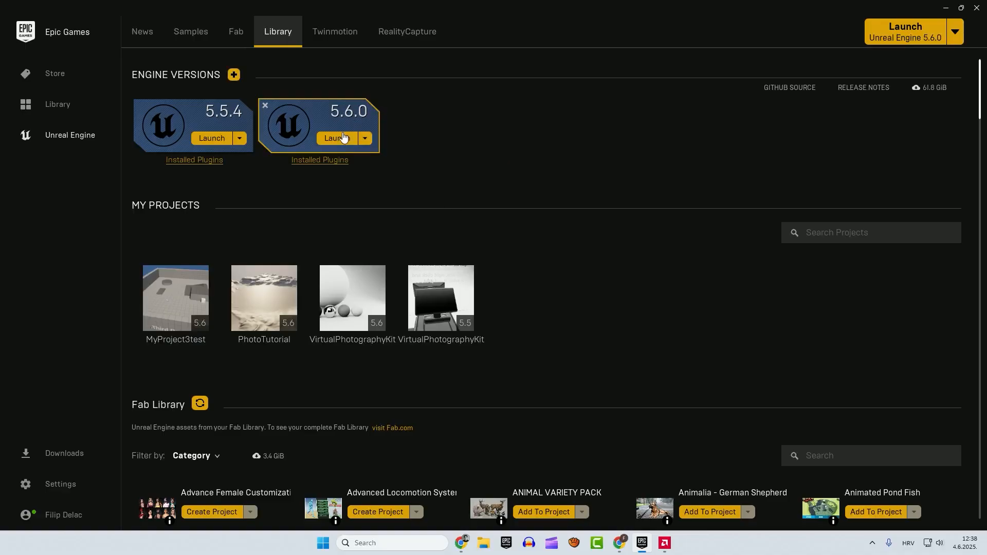
left_click(364, 138)
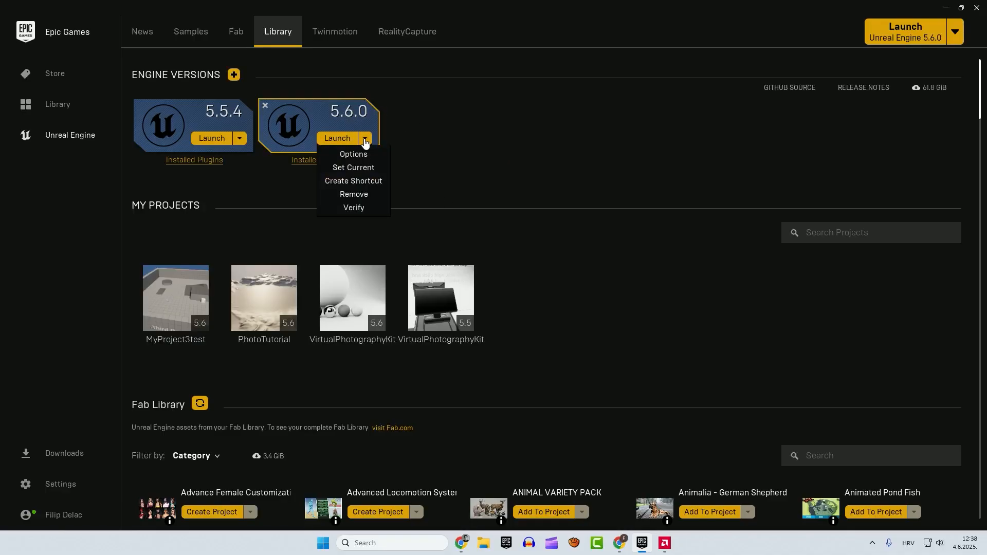
left_click(353, 153)
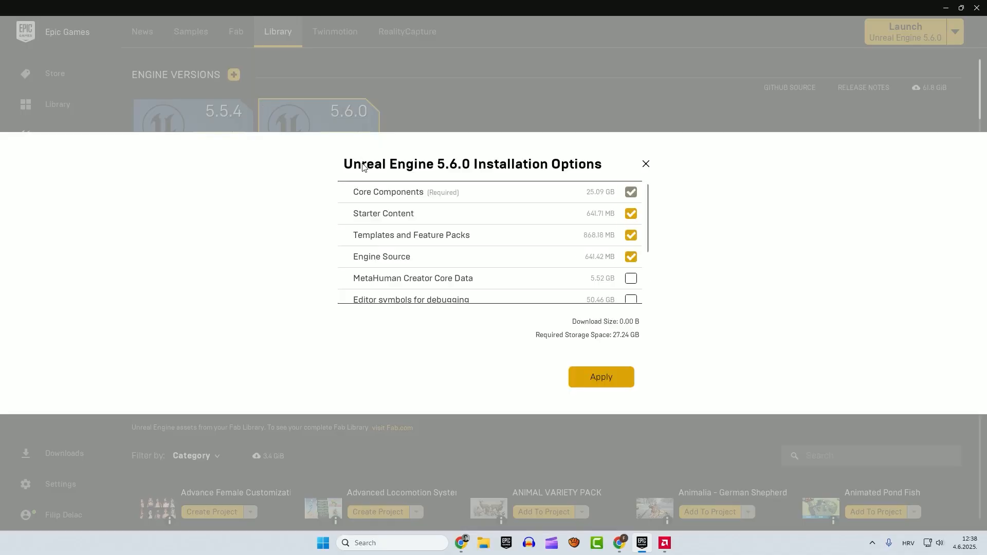
mouse_move(413, 277)
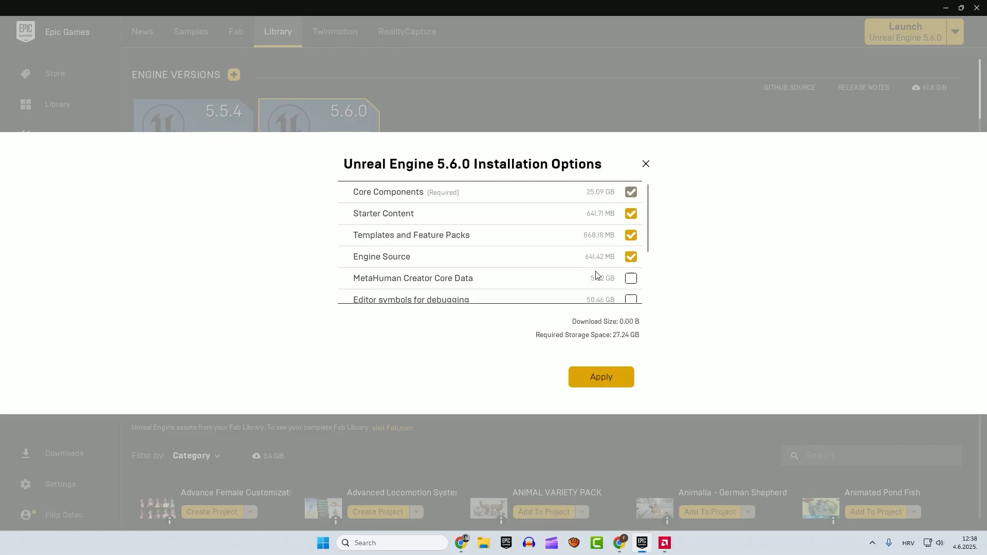
left_click(630, 278)
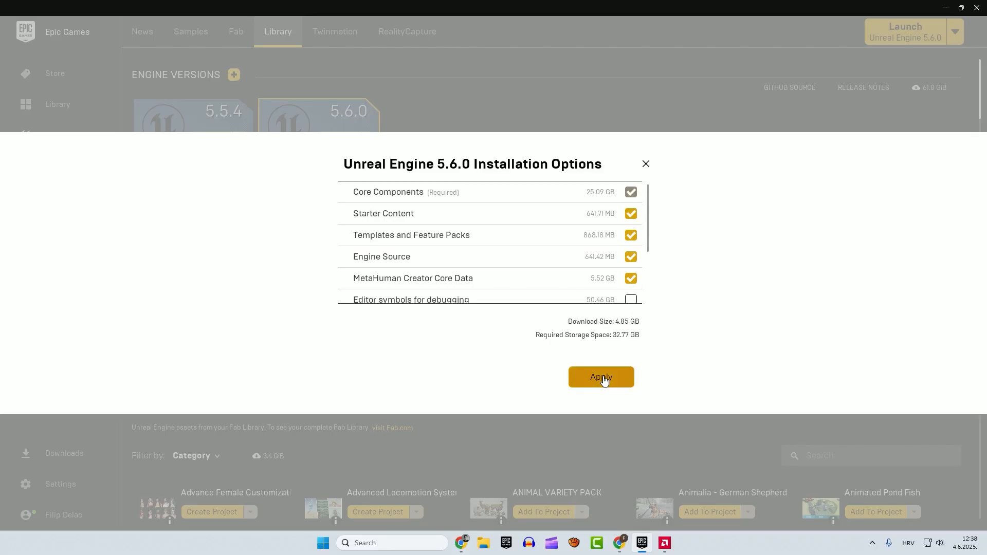
left_click(599, 376)
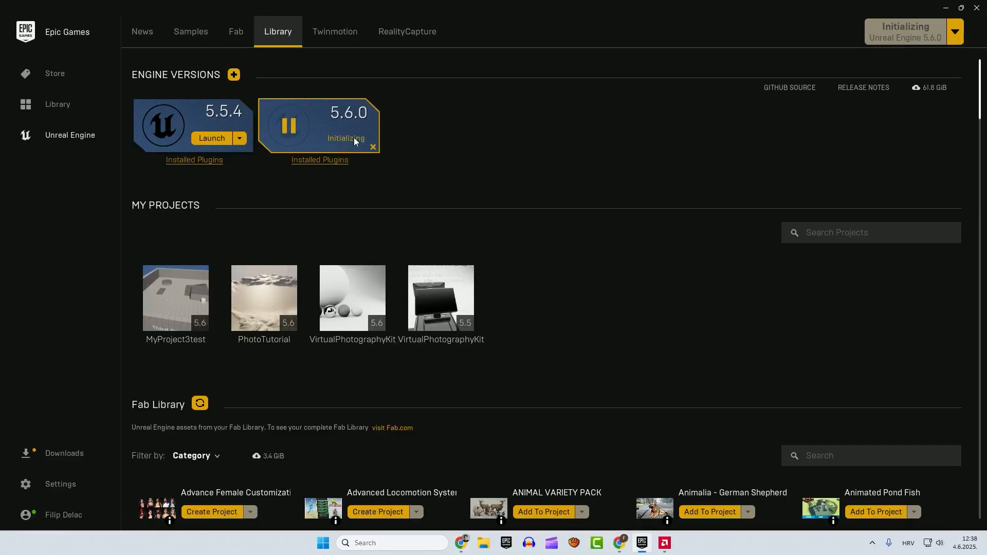
mouse_move(424, 151)
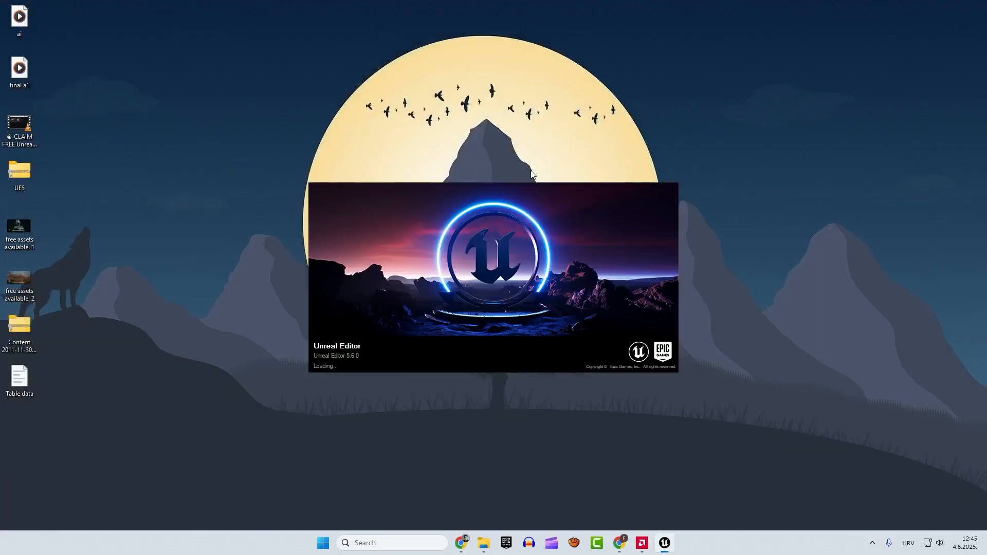
- Find and enable the MetaHuman Creator beta plugin, confirm the warning, and restart the editor
left_click(61, 6)
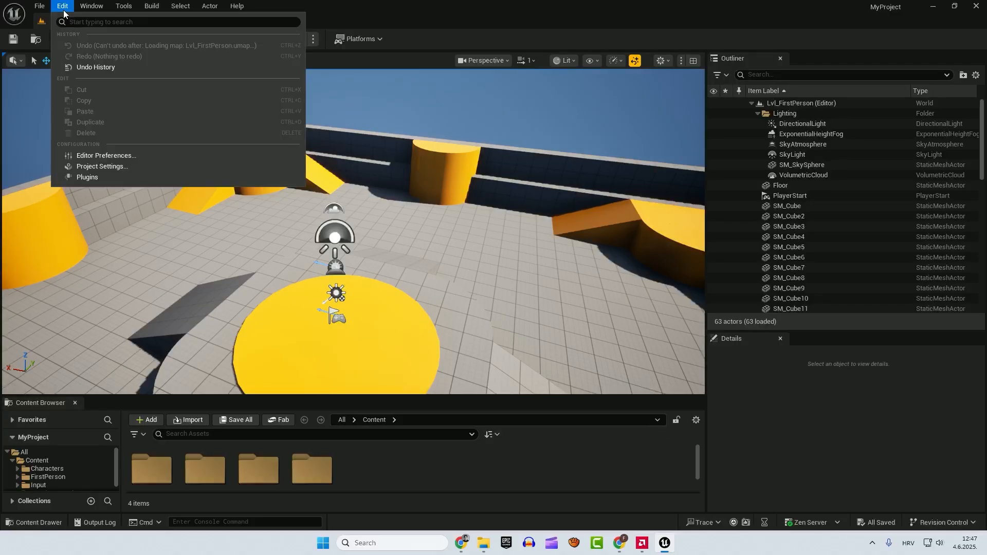
left_click(88, 178)
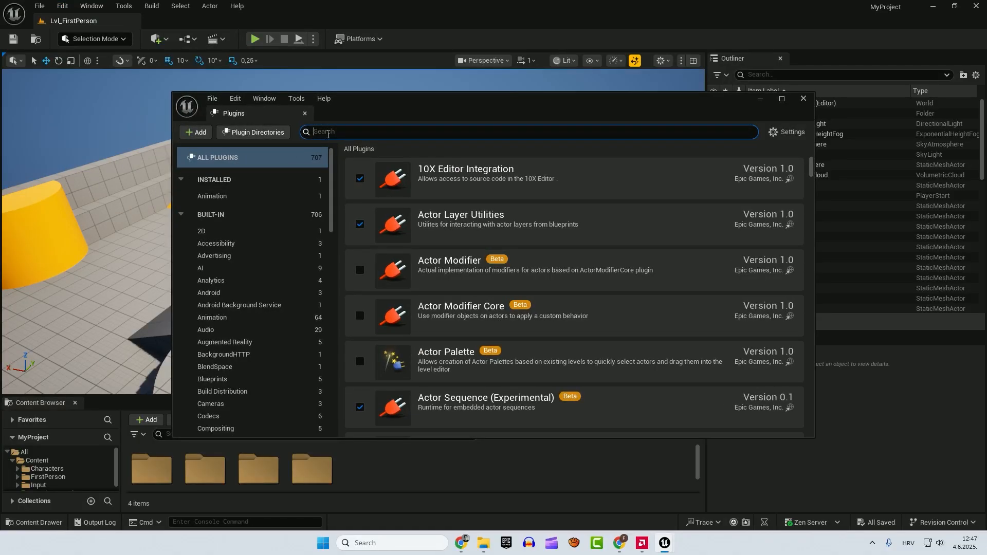
type("metah")
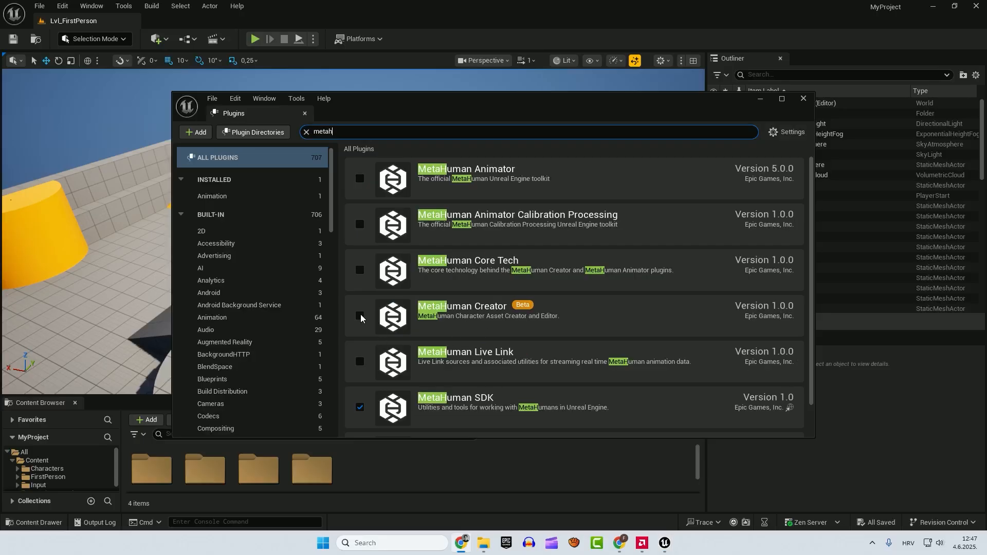
left_click(360, 316)
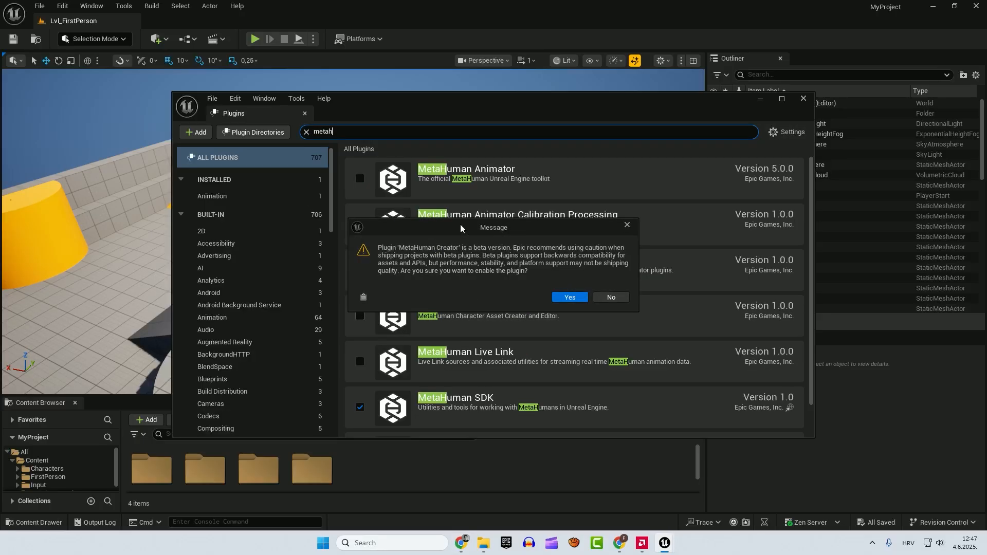
mouse_move(491, 252)
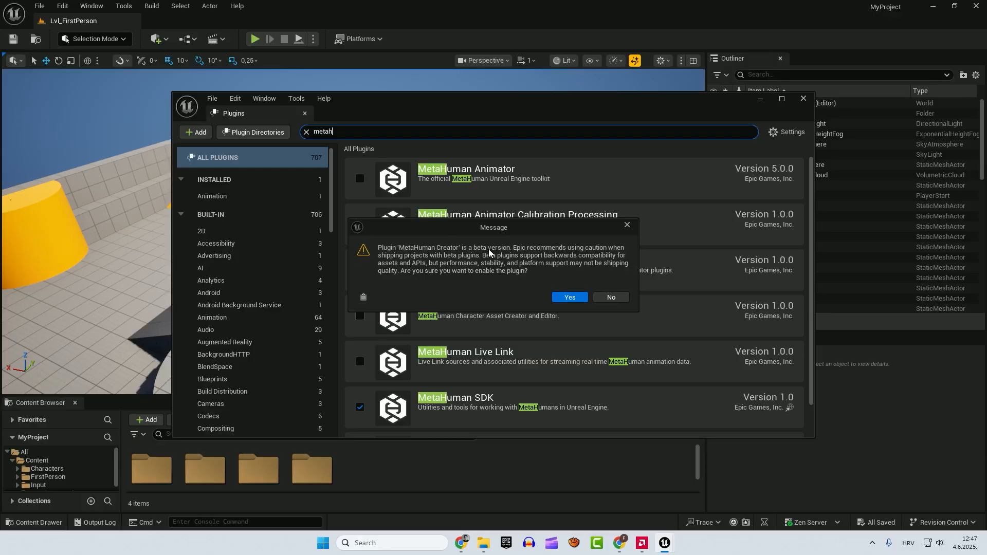
left_click(568, 297)
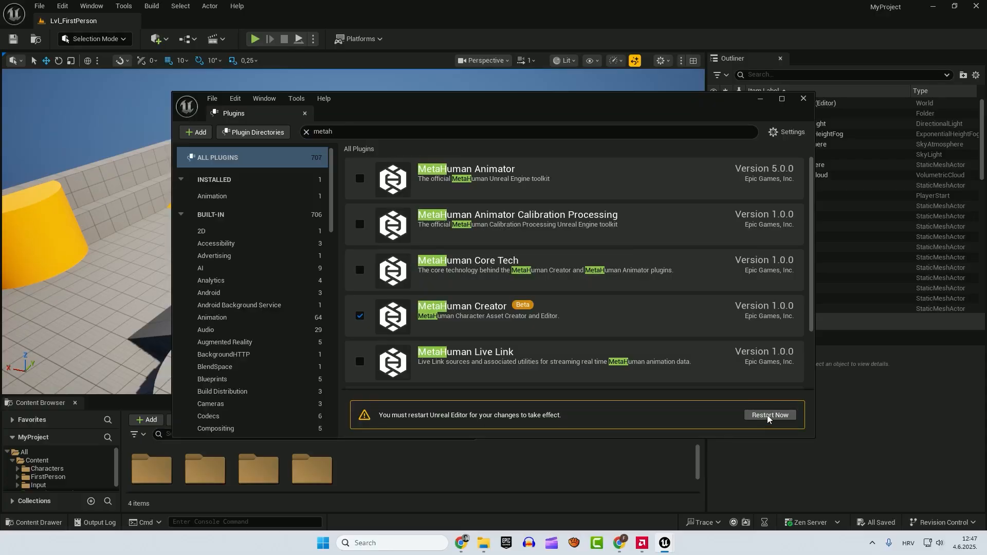
left_click(769, 414)
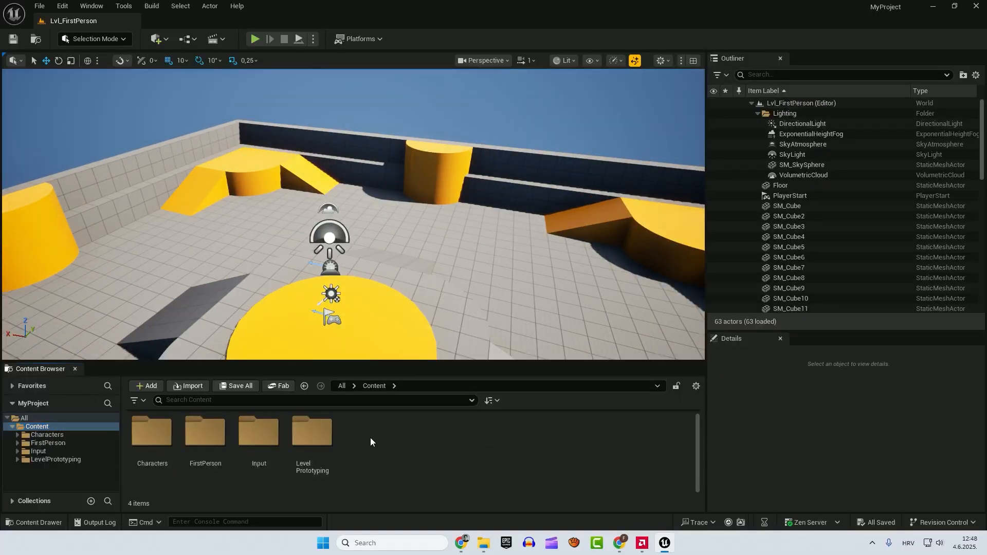
- Create MetaHuman Character 'theone', open it and enable the missing skinning project settings
left_click(145, 386)
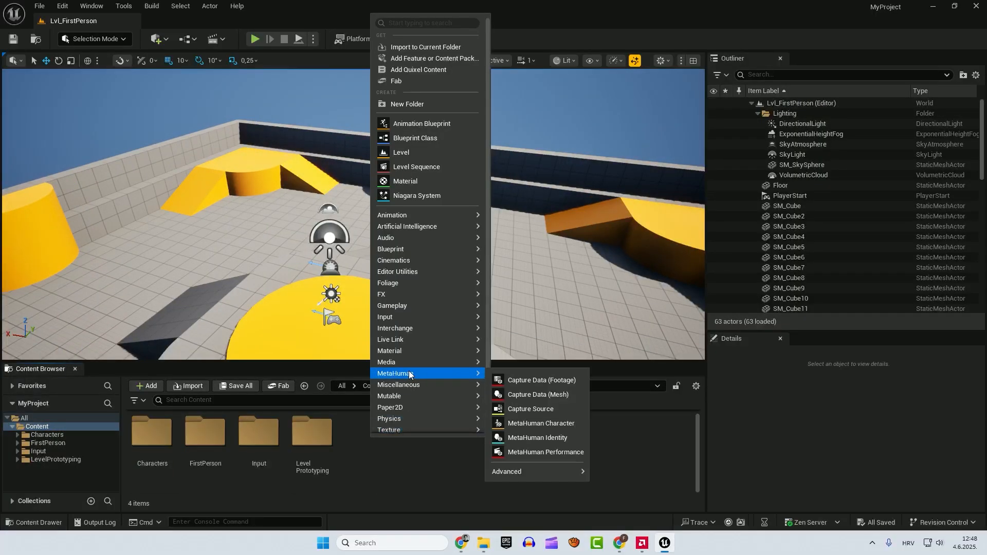
left_click(540, 423)
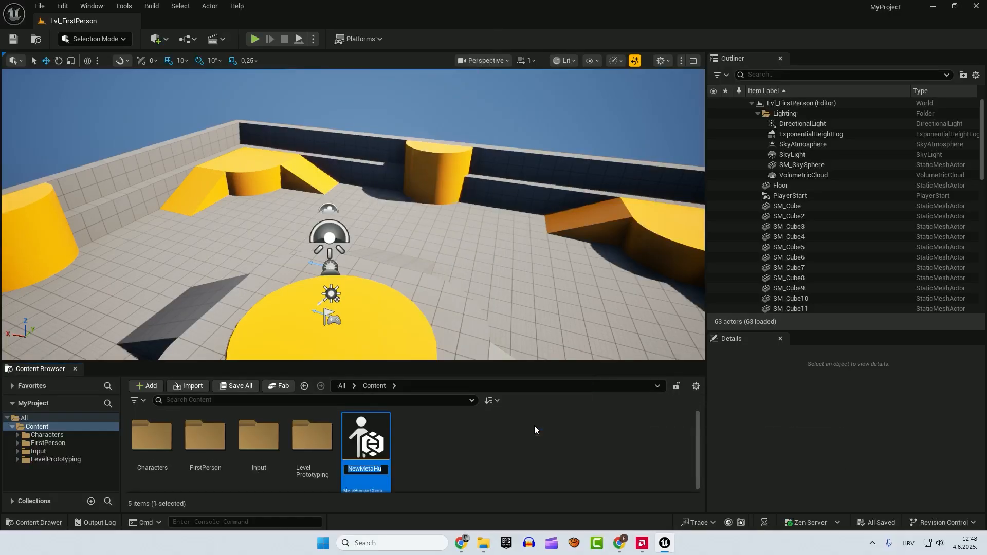
type("theon")
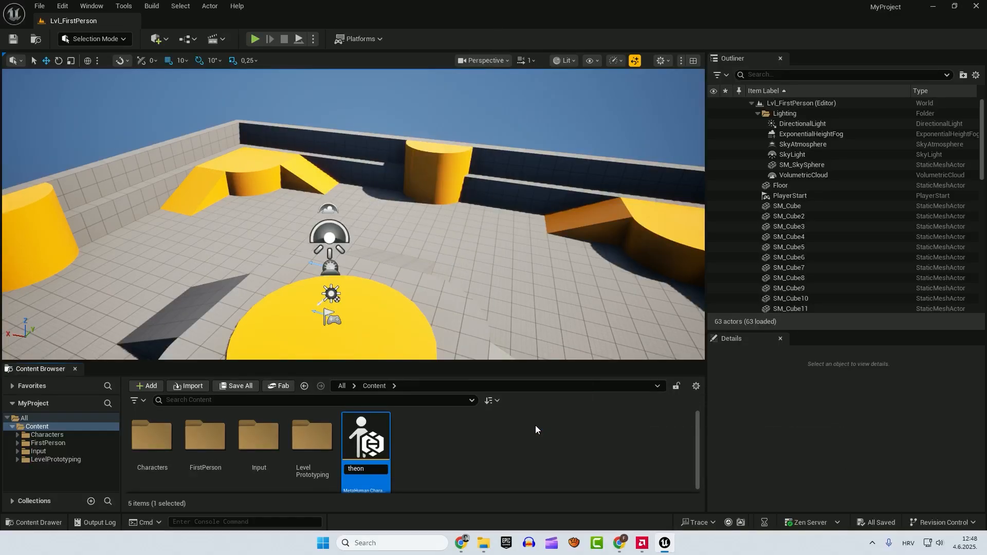
double_click(365, 435)
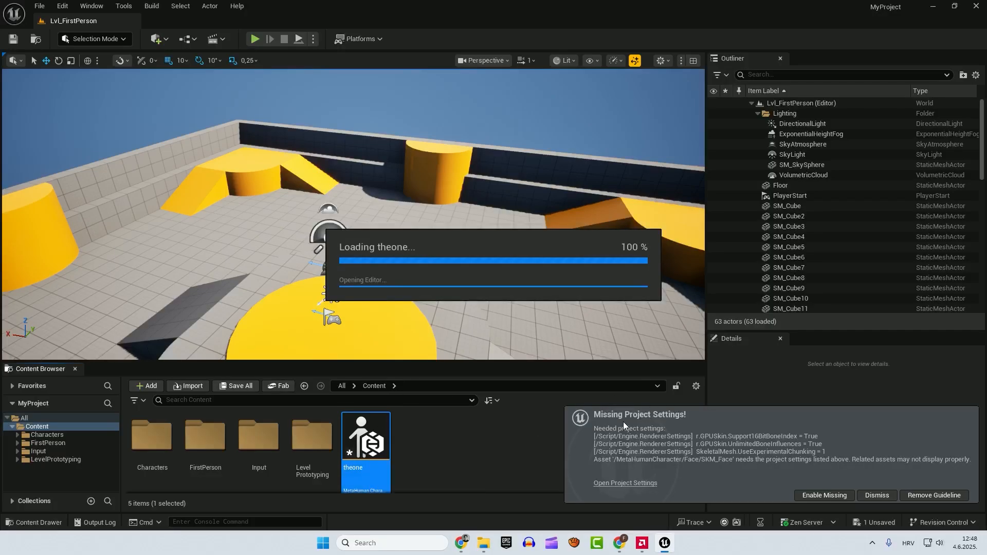
mouse_move(817, 500)
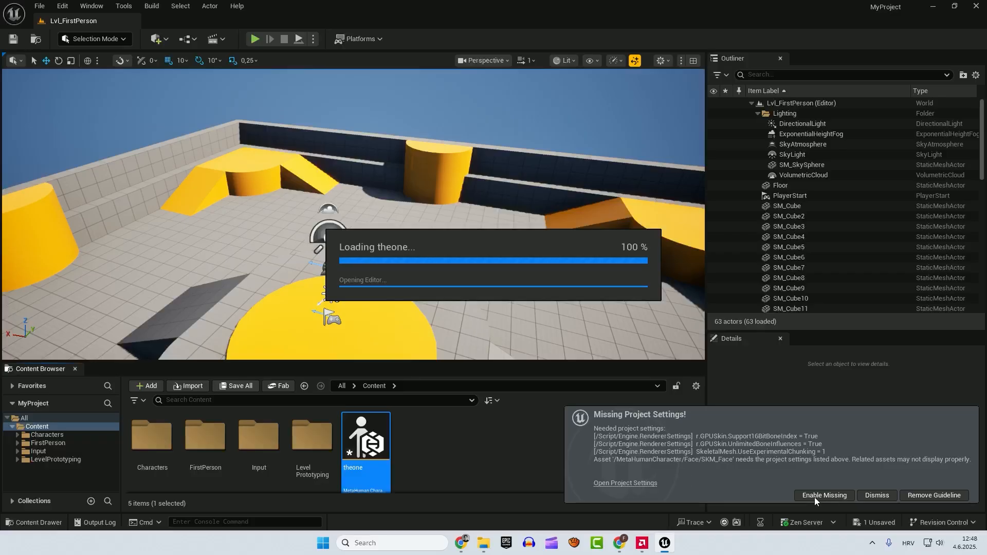
left_click(822, 496)
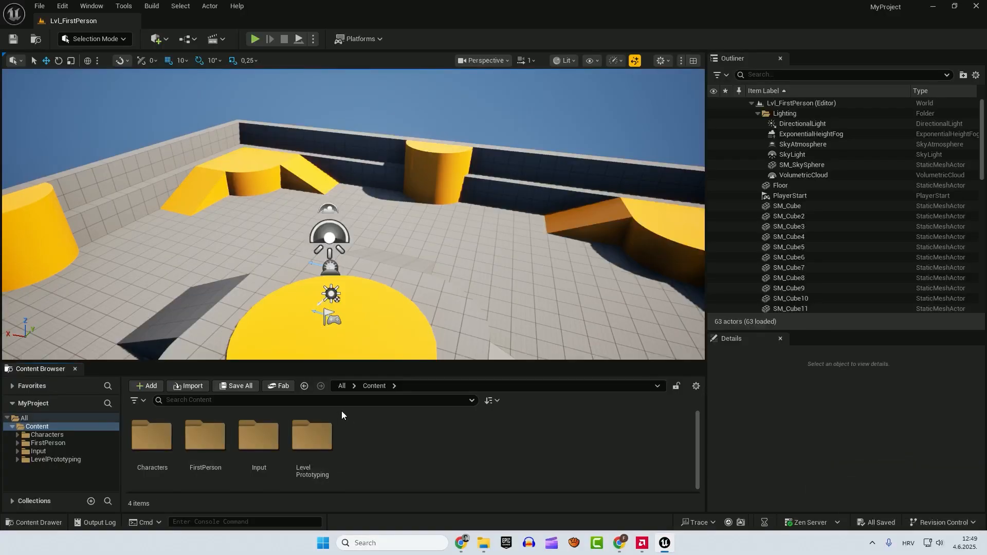
- Create MetaHuman Character 'thesecond' and maximize its character editor window
left_click(146, 386)
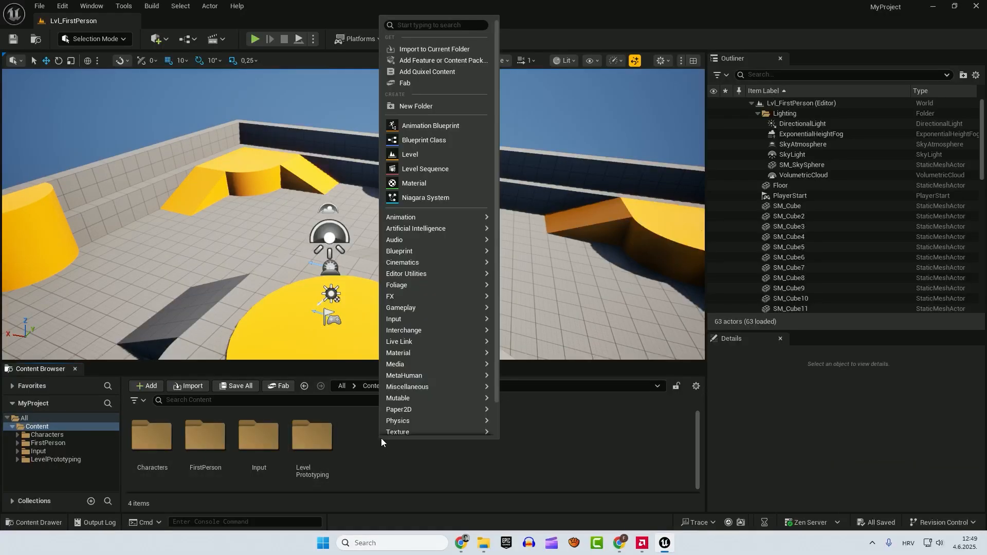
mouse_move(403, 376)
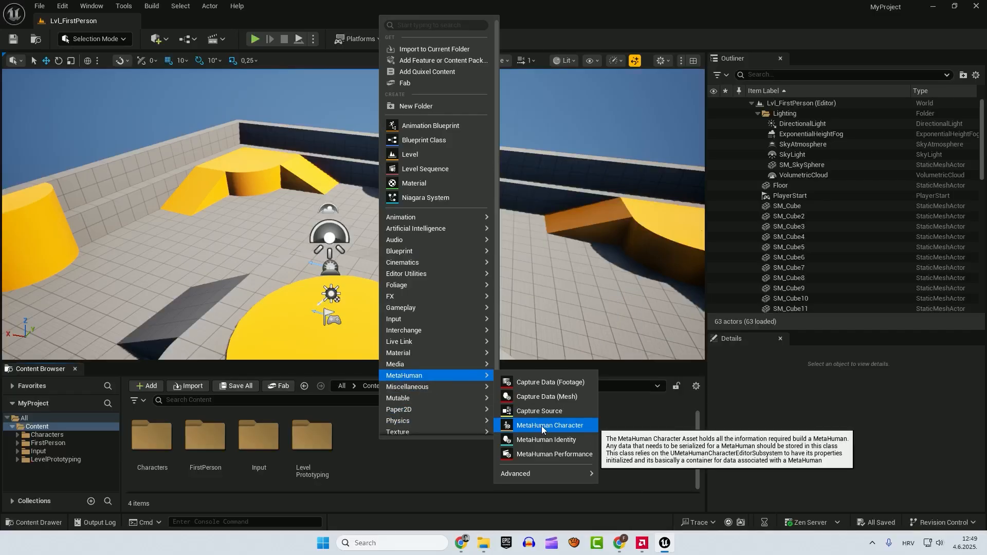
left_click(547, 425)
type("thesecond")
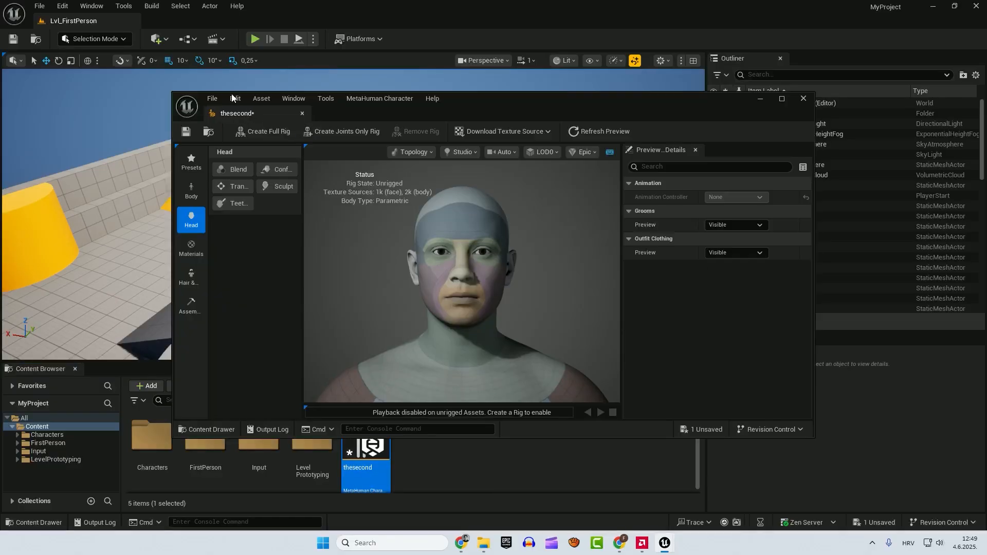
left_click(781, 99)
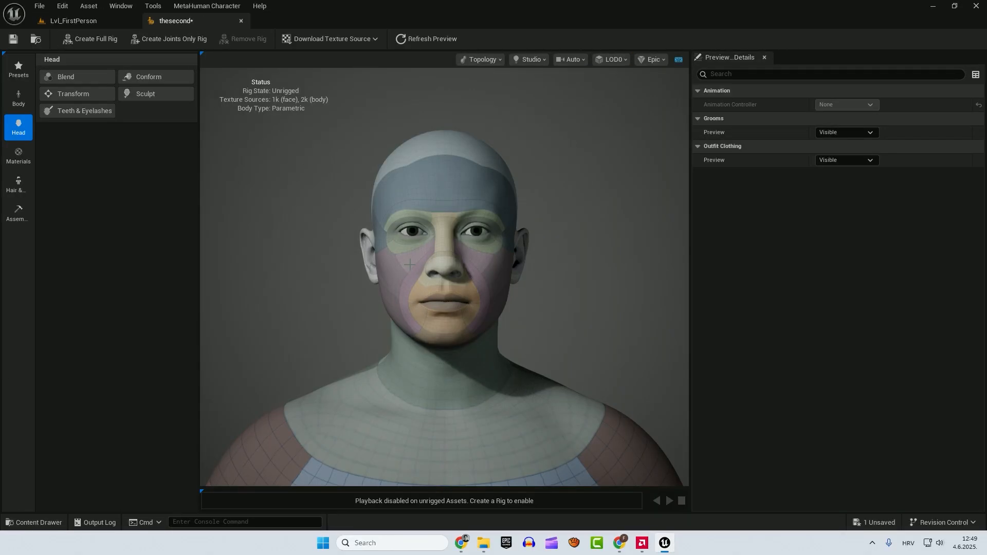
mouse_move(18, 97)
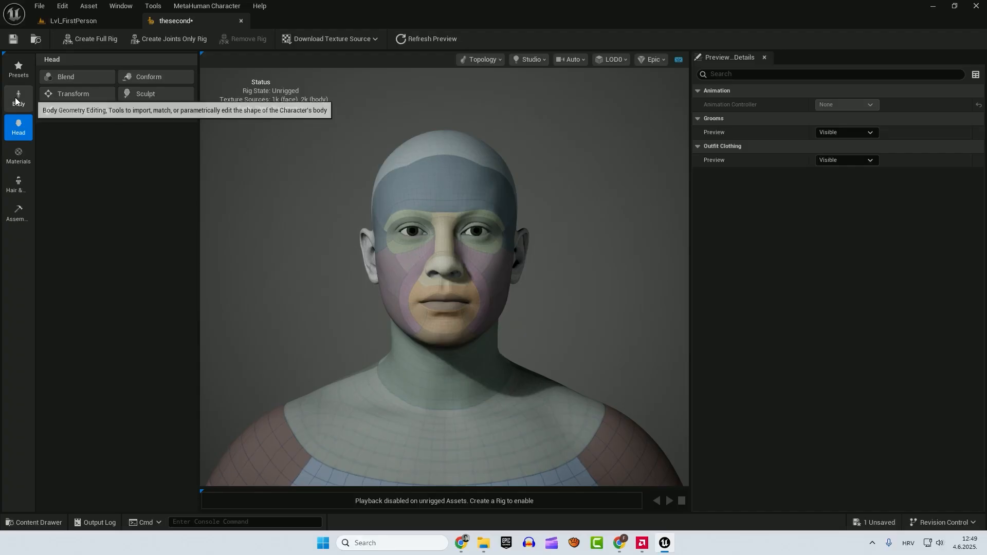
- Show the parametric body model sliders for thesecond
left_click(18, 99)
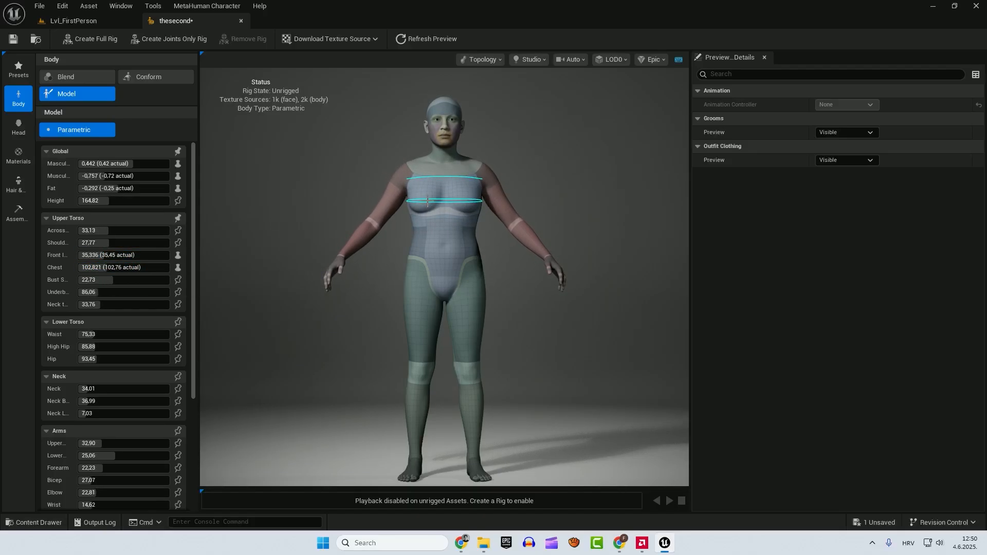
- Give thesecond a hair groom and the WI_DefaultGarment T-shirt and shorts outfit
left_click(19, 186)
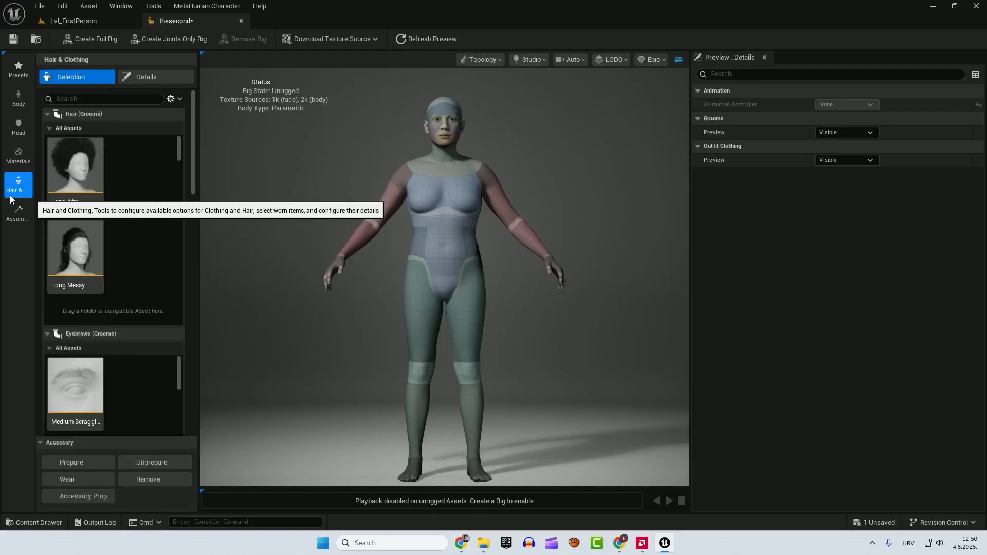
left_click(75, 249)
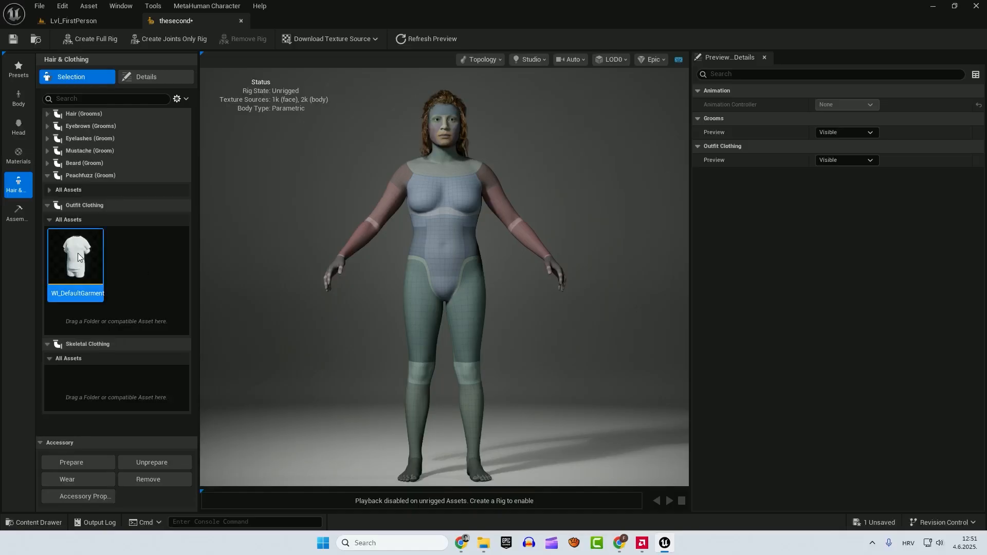
left_click(67, 479)
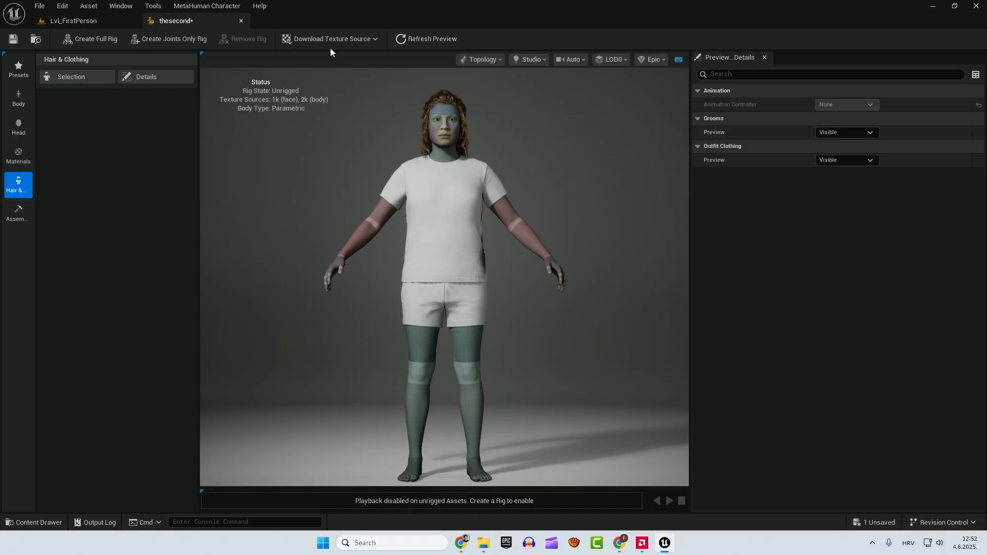
- Request Download 2k Resolution Textures from the Download Texture Source menu
left_click(329, 39)
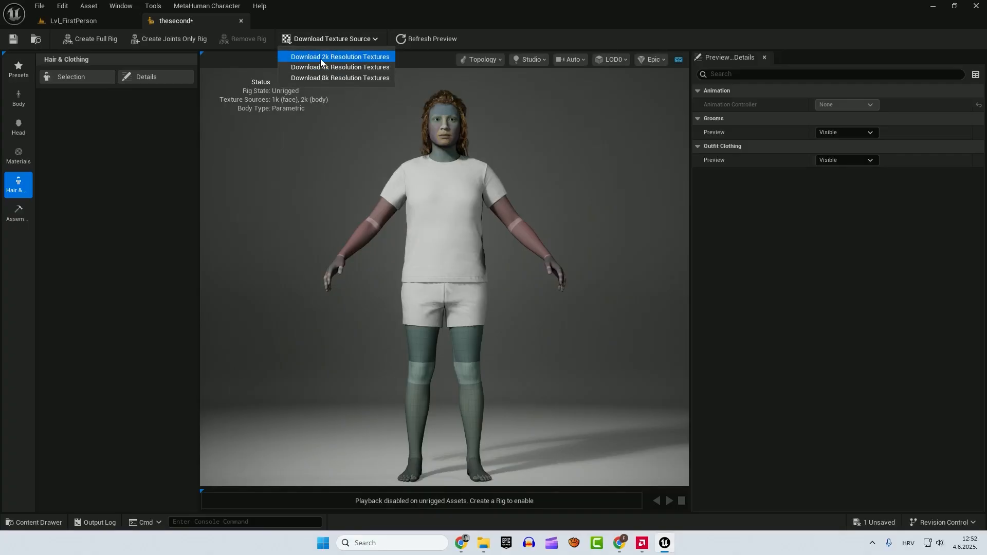
left_click(339, 55)
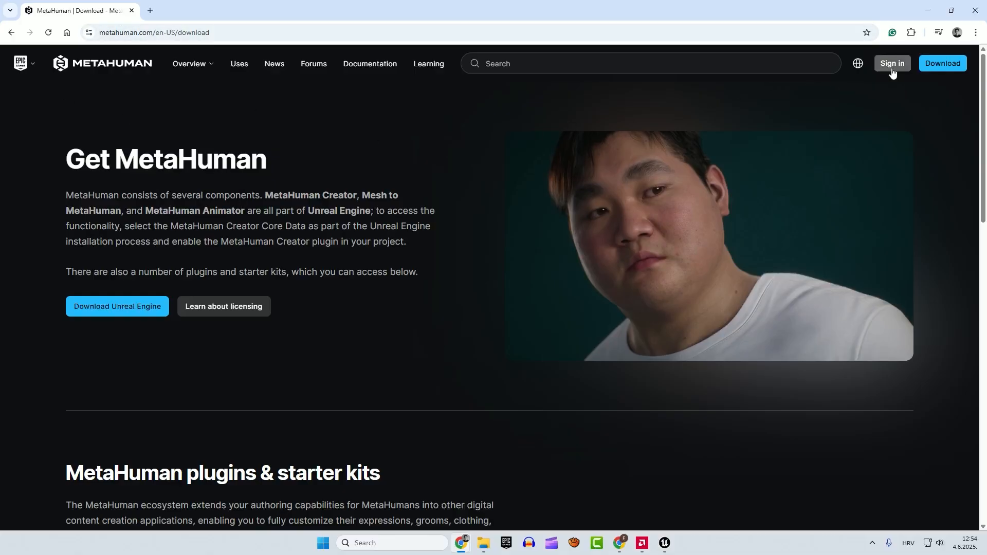
- Sign in on metahuman.com/download
left_click(891, 63)
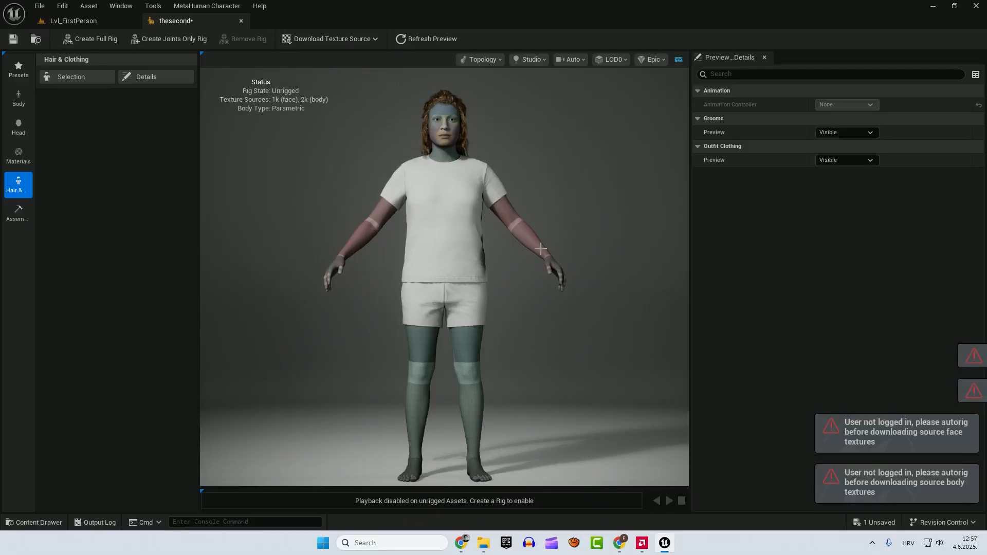
mouse_move(94, 38)
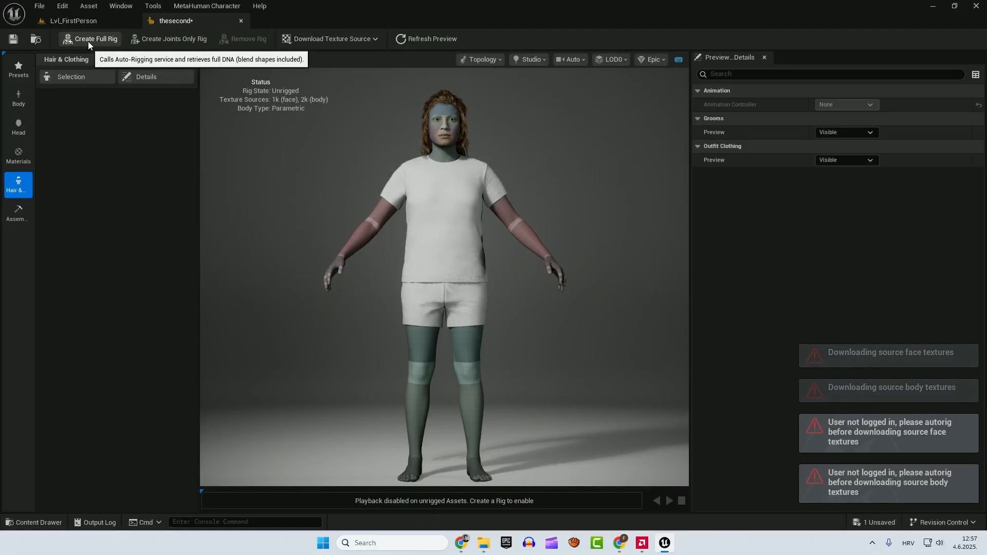
- Start Create Full Rig auto-rigging with blend shapes for thesecond
left_click(94, 38)
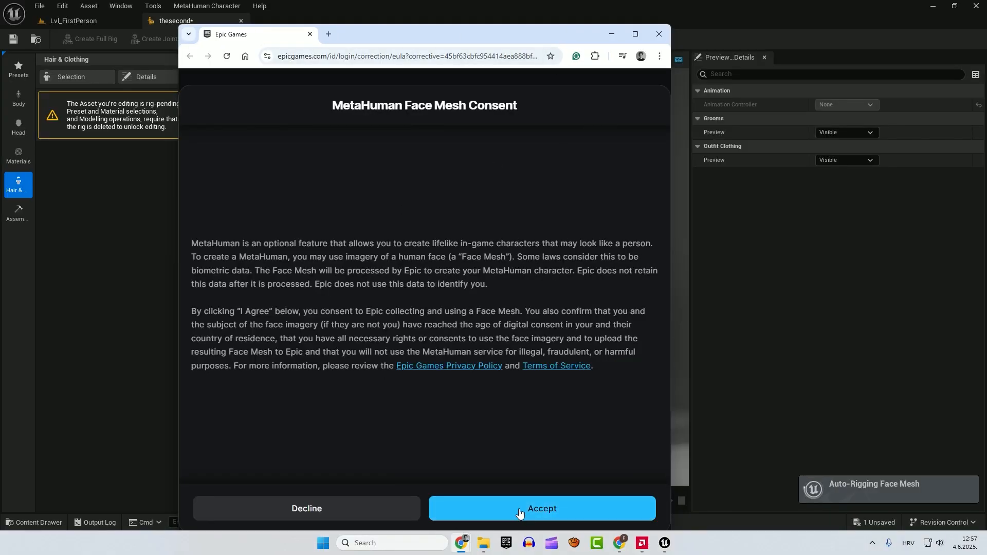
- Accept the Epic Games MetaHuman Face Mesh consent so rigging completes
left_click(540, 507)
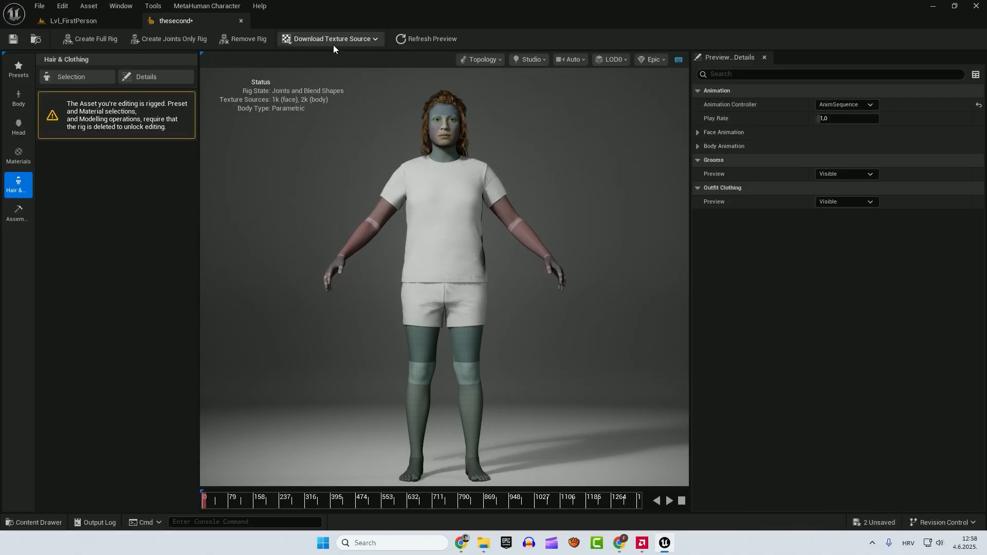
- Download the 2k resolution source textures for the rigged character's face and body
left_click(329, 38)
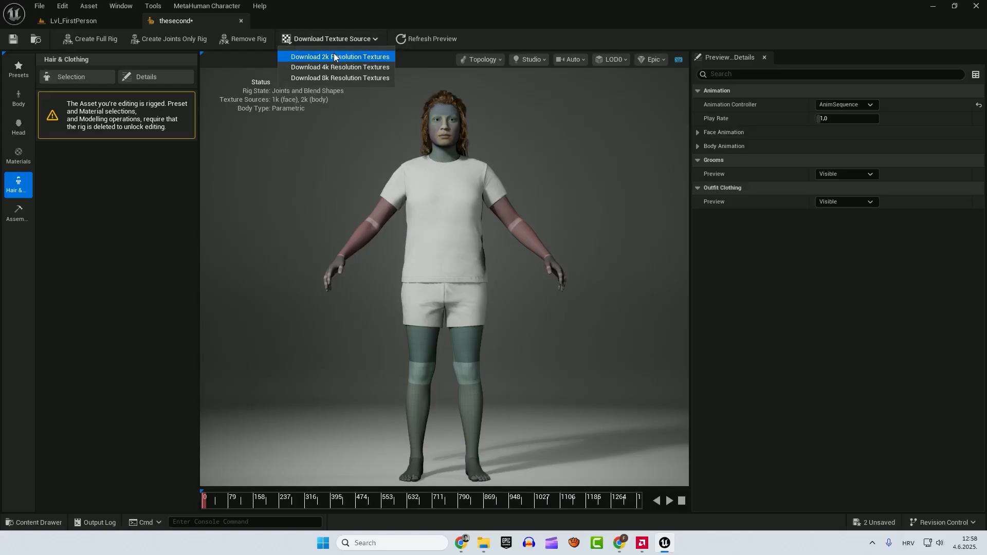
left_click(339, 57)
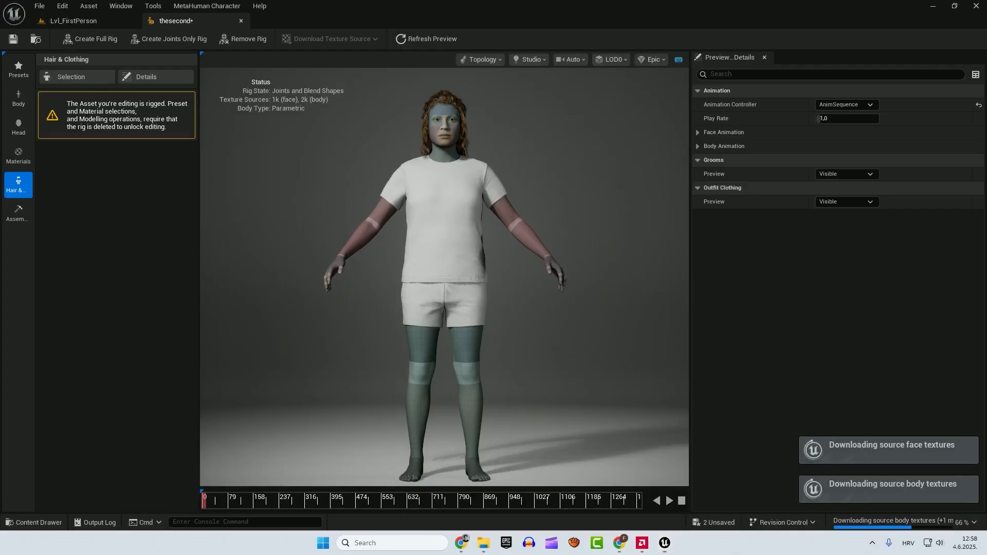
left_click(19, 99)
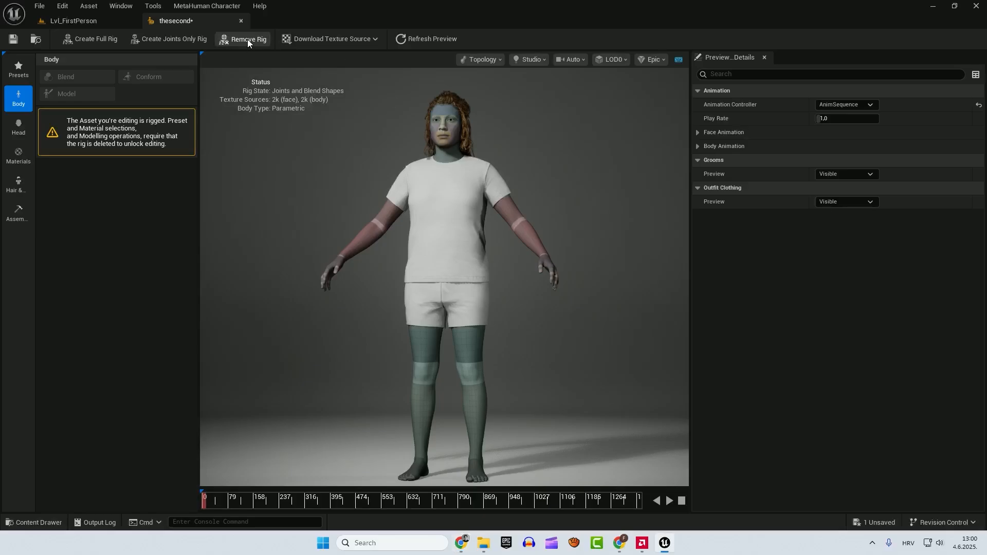
- Remove the rig, apply the Aoi preset and download its 2k source textures
left_click(248, 38)
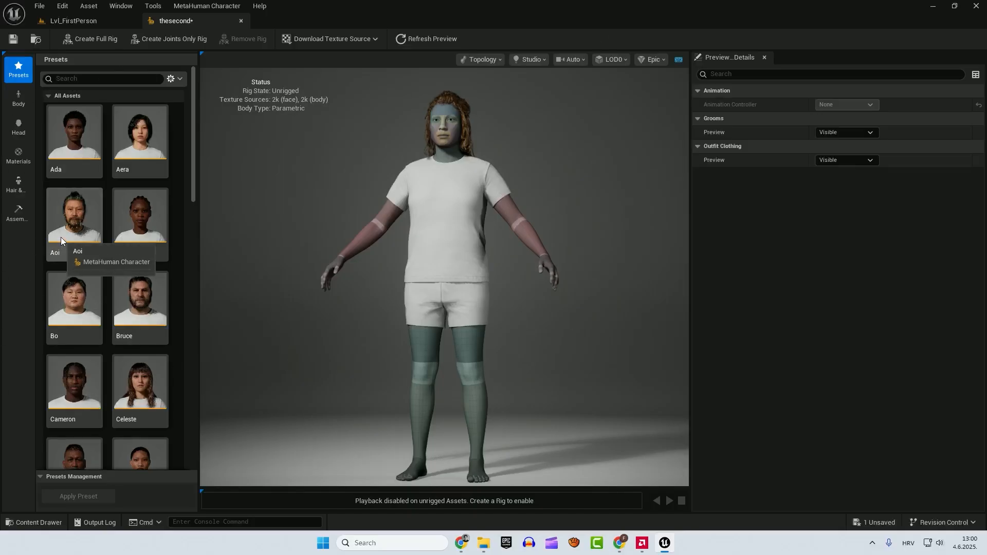
left_click(74, 217)
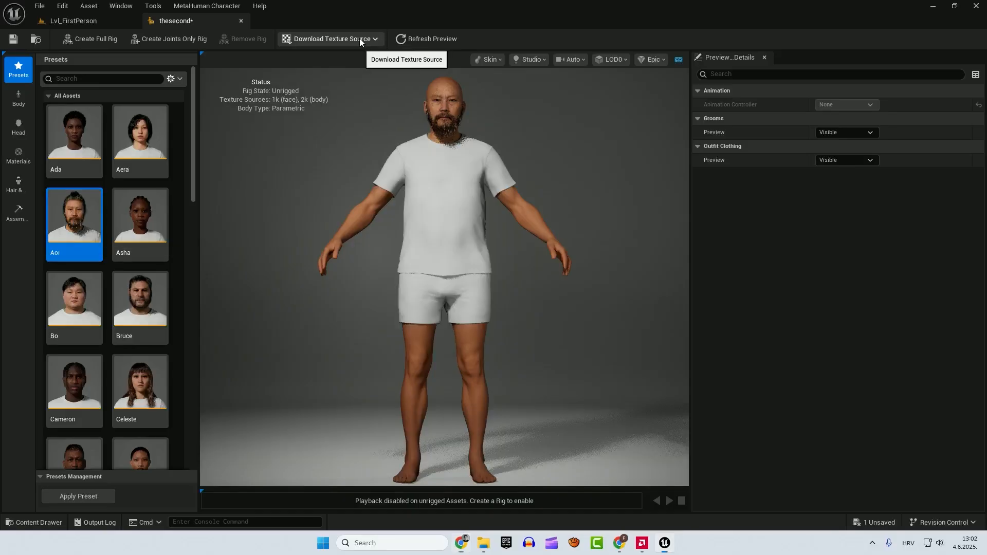
left_click(328, 38)
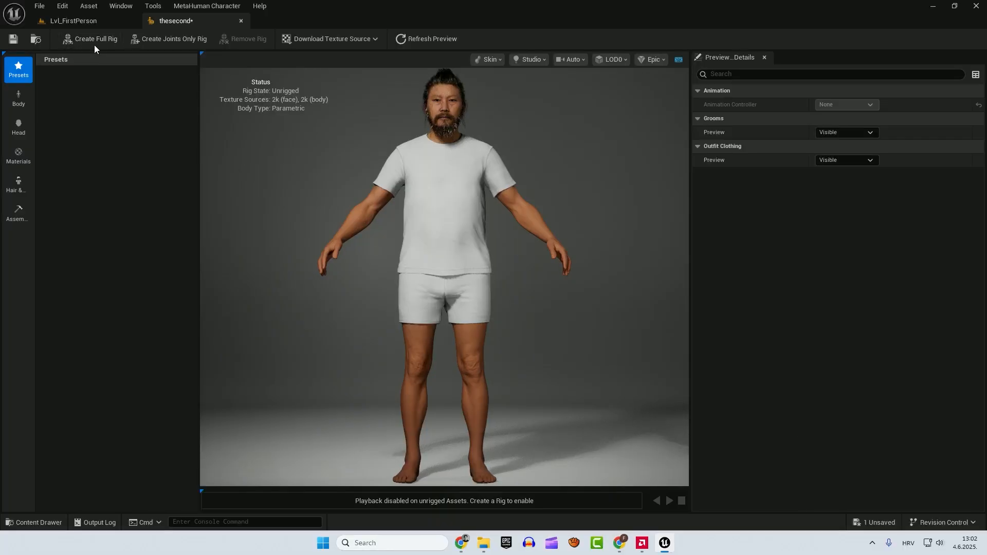
- Create a full rig for the Aoi character and play its preview animation on the timeline
left_click(94, 38)
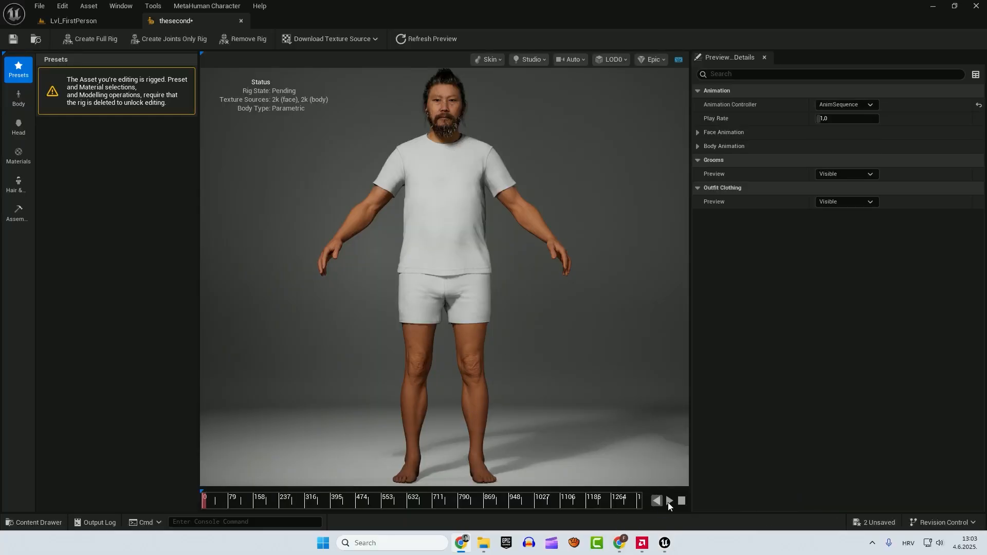
left_click(668, 500)
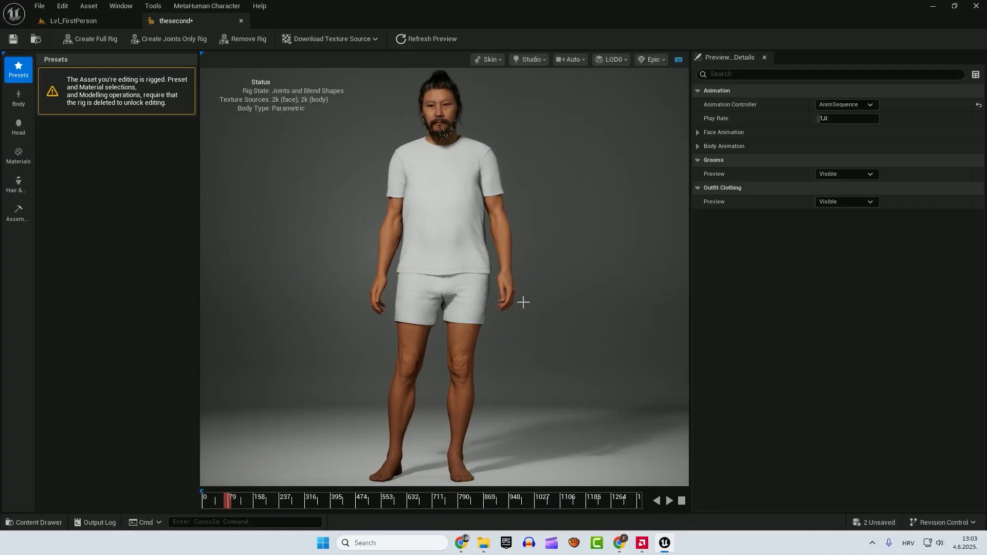
mouse_move(18, 212)
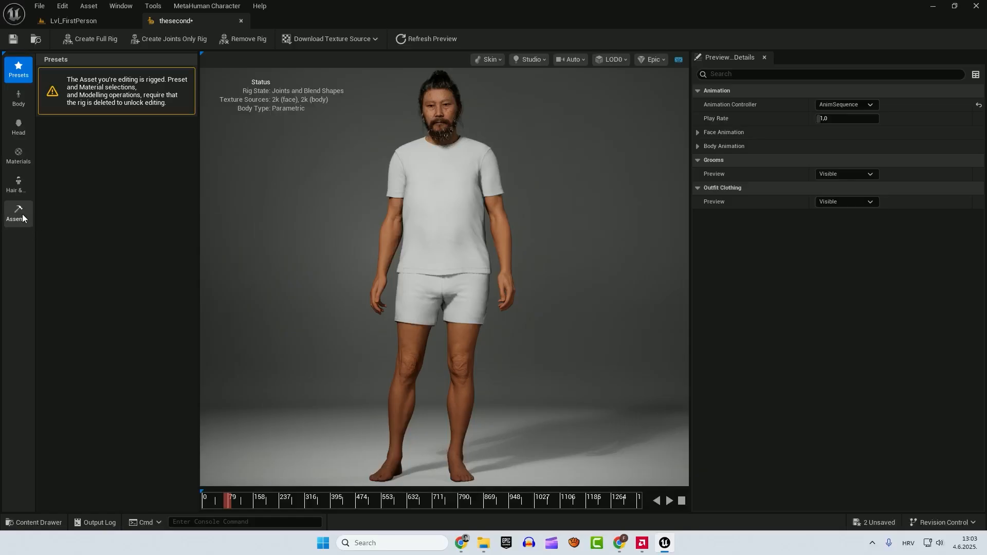
- Assemble thesecond as a UE Cine (Complete) asset, generating its usable assets
left_click(18, 212)
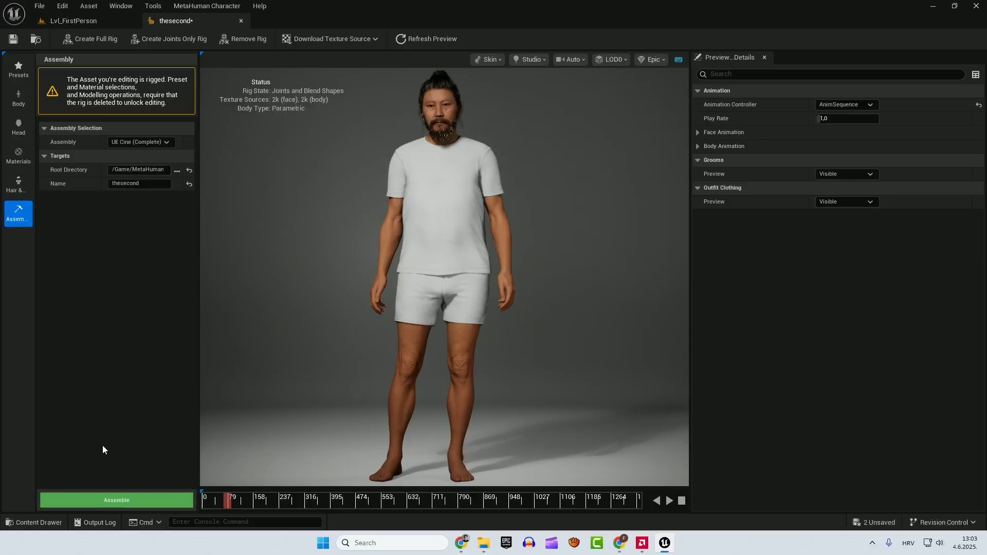
left_click(116, 500)
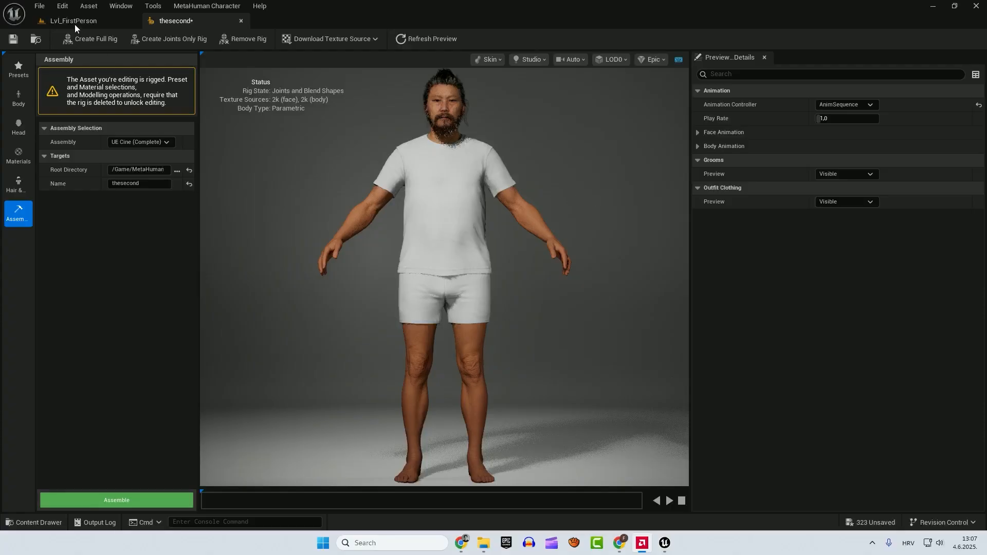
- Drag BP_thesecond into the Lvl_FirstPerson viewport as a new actor on the floor
left_click(74, 21)
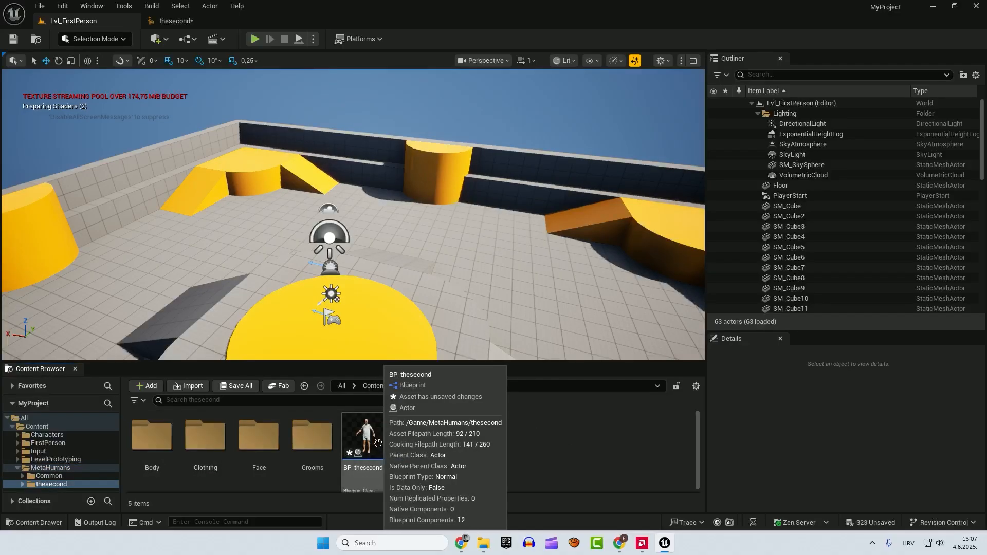
left_click(362, 436)
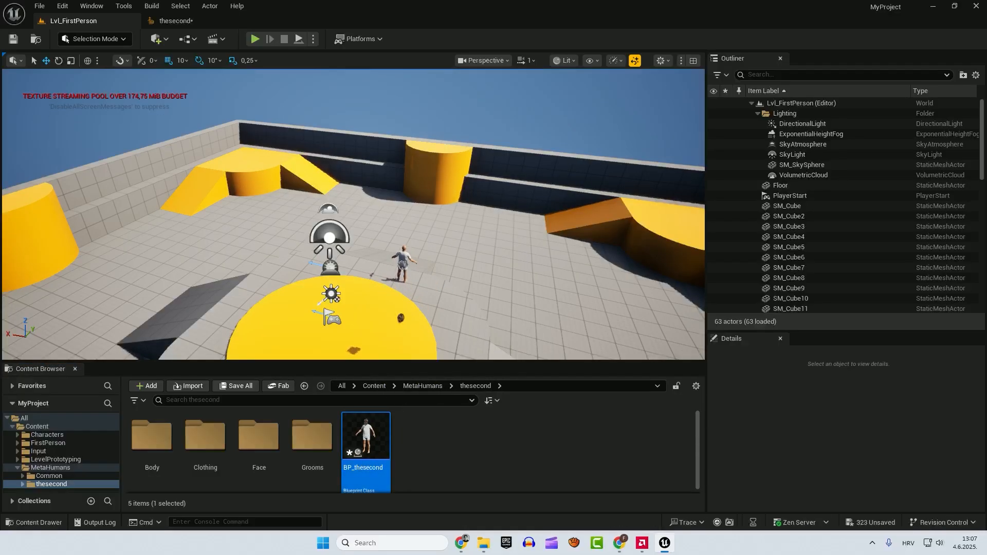
right_click(330, 293)
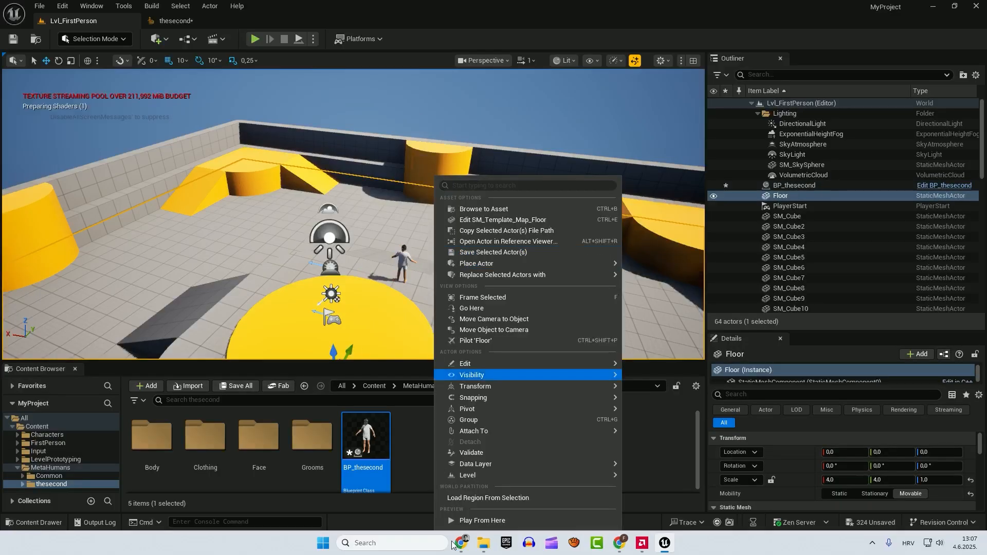